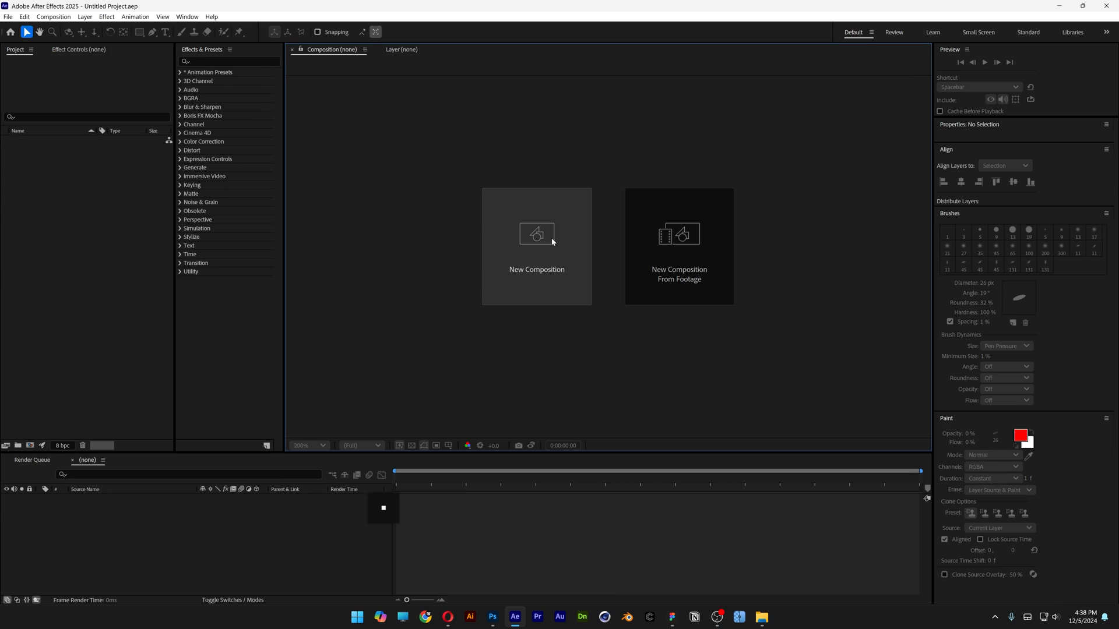
Create the HD 1920×1080 '3D' composition containing a large white 3D PANTER text layer.
{"action": "left_click", "coordinate": [536, 233]}
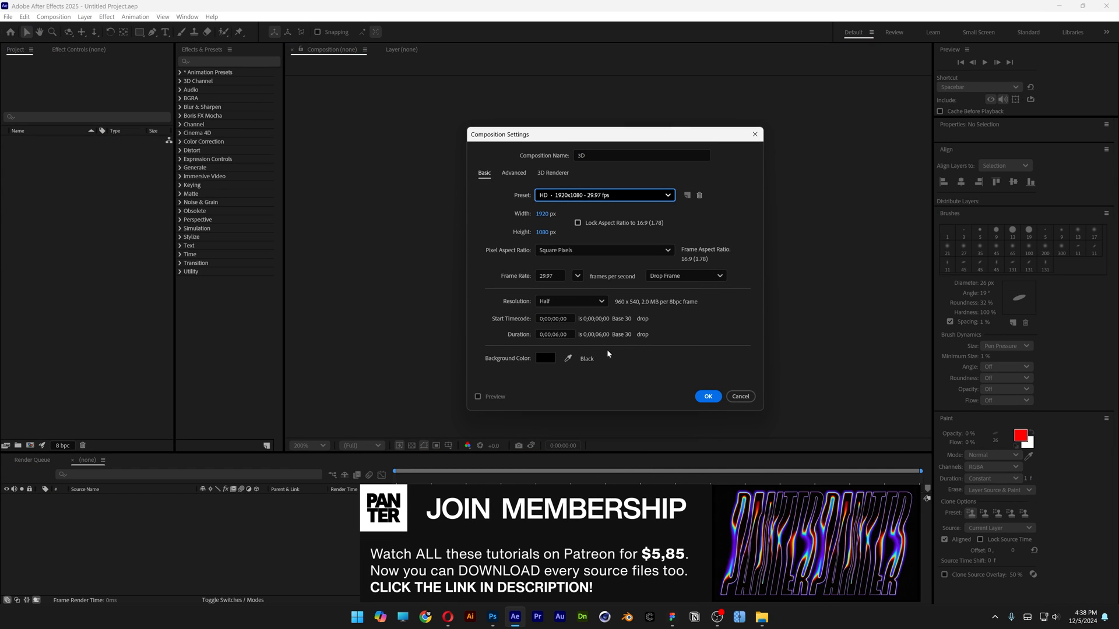
{"action": "left_click", "coordinate": [707, 396]}
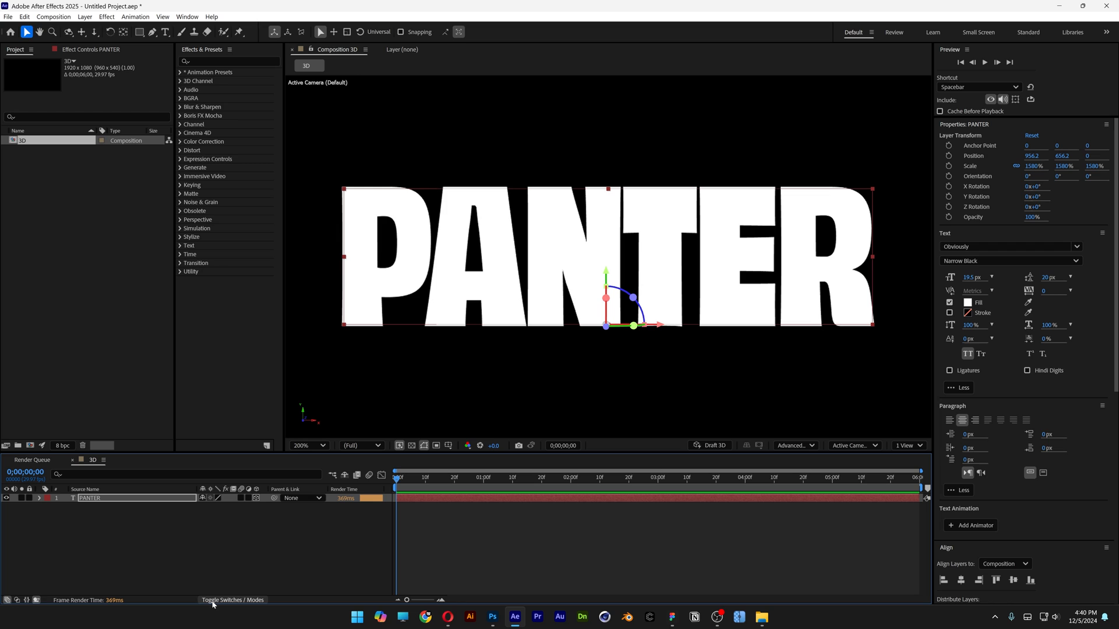
Give PANTER an extrusion depth and a Convex bevel with 0.2 bevel depth.
{"action": "left_click", "coordinate": [233, 599]}
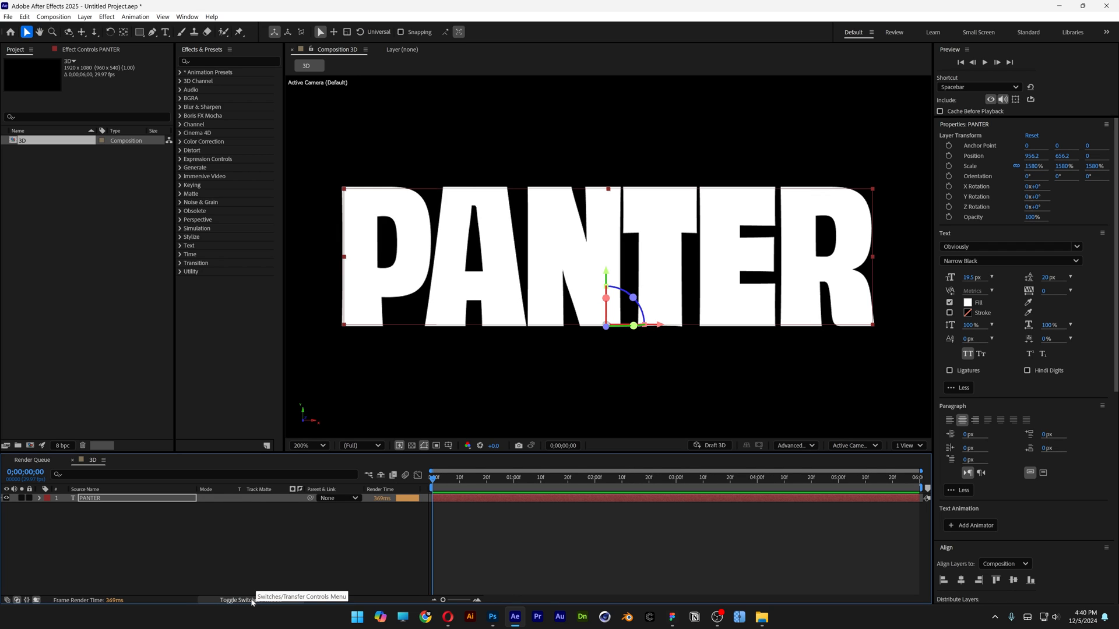
{"action": "left_click", "coordinate": [233, 600]}
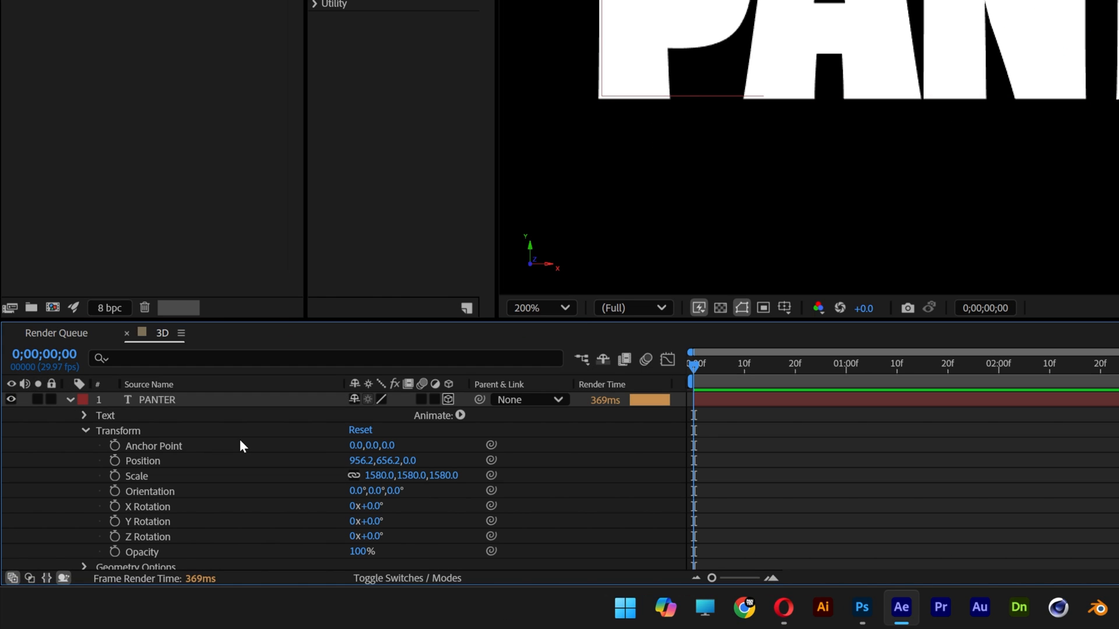
{"action": "scroll", "scroll_direction": "down", "scroll_amount": 3}
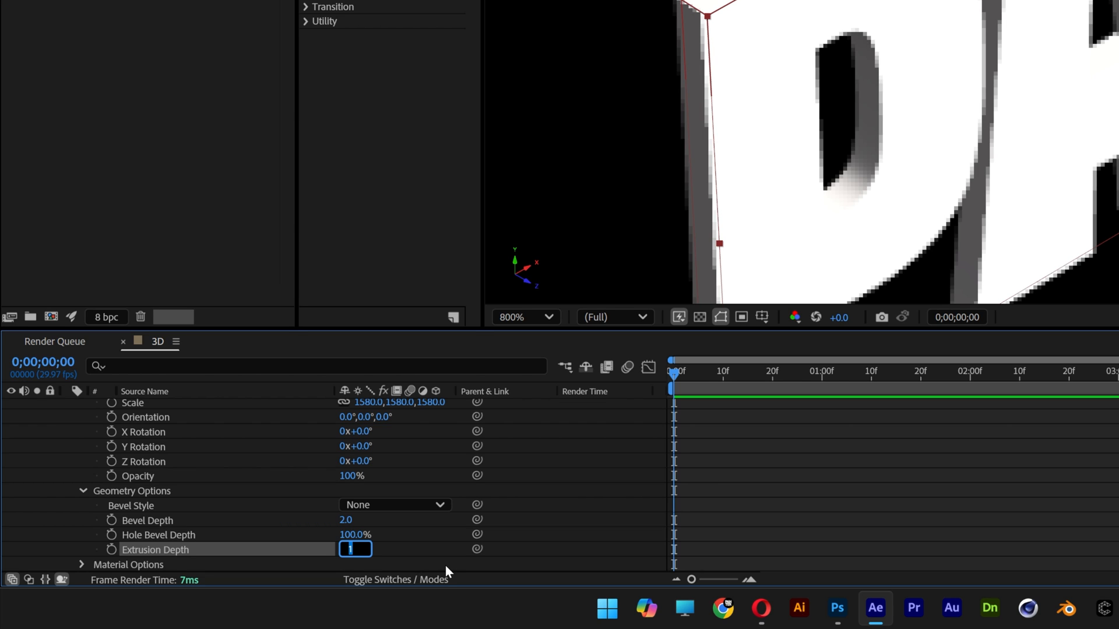
{"action": "type", "text": "0.7"}
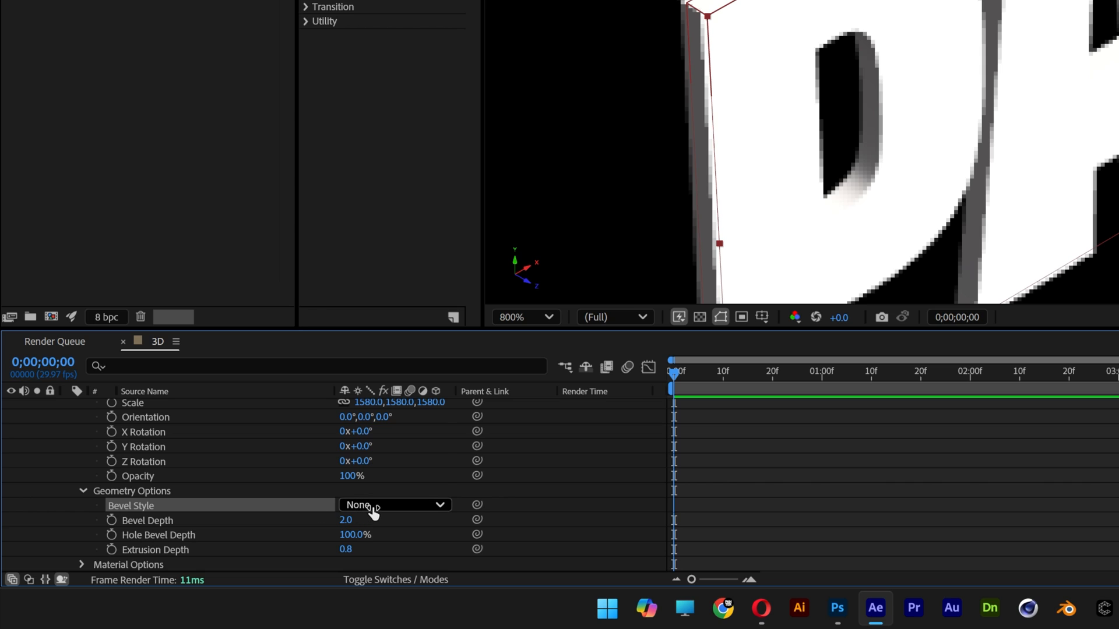
{"action": "left_click", "coordinate": [383, 489]}
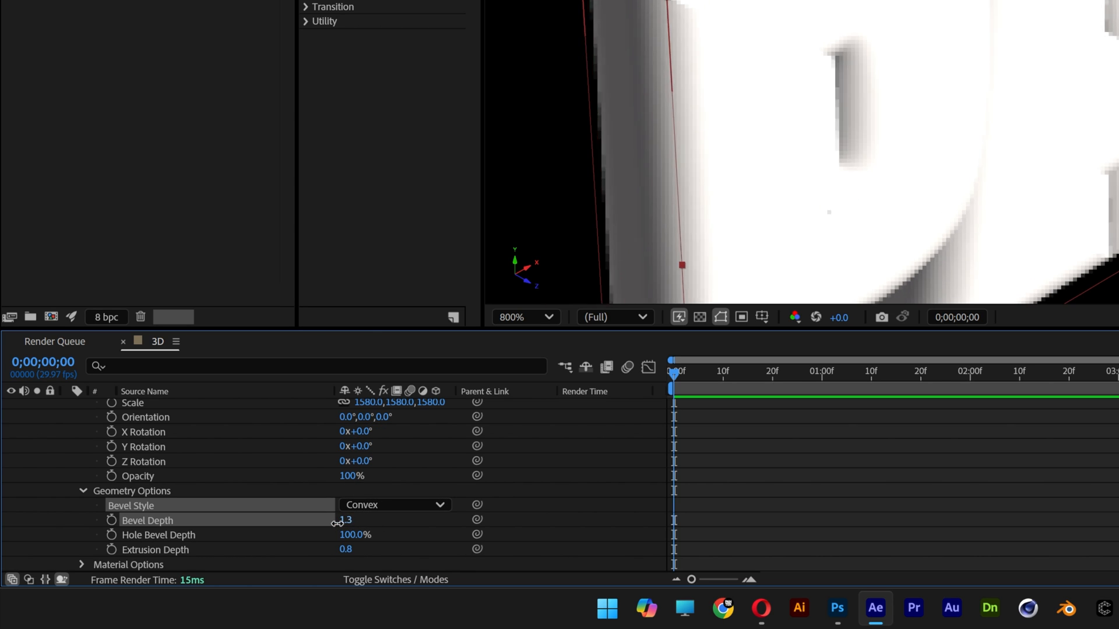
{"action": "left_click_drag", "start_coordinate": [346, 520], "coordinate": [328, 530]}
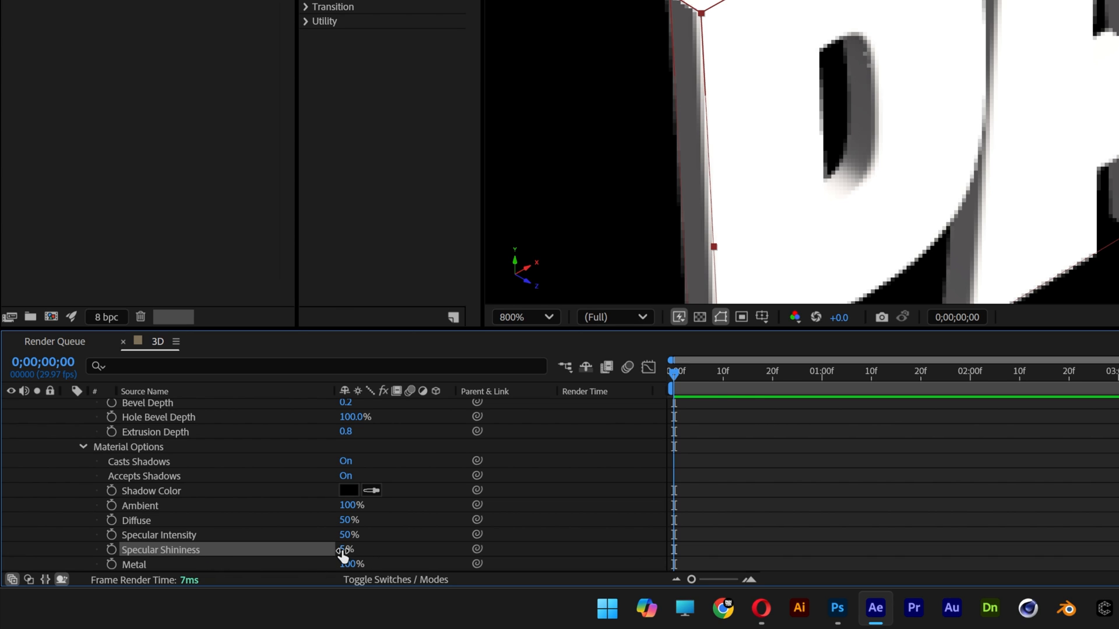
Set the text material's Specular Shininess and Metal both to 100%.
{"action": "left_click_drag", "start_coordinate": [344, 550], "coordinate": [344, 543]}
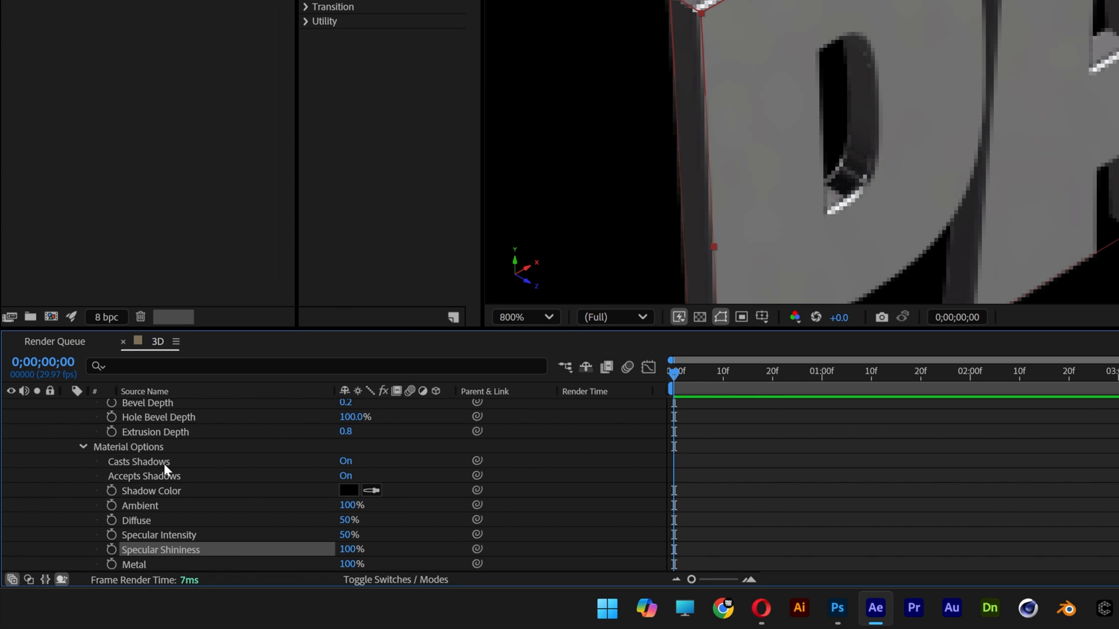
{"action": "left_click", "coordinate": [139, 462]}
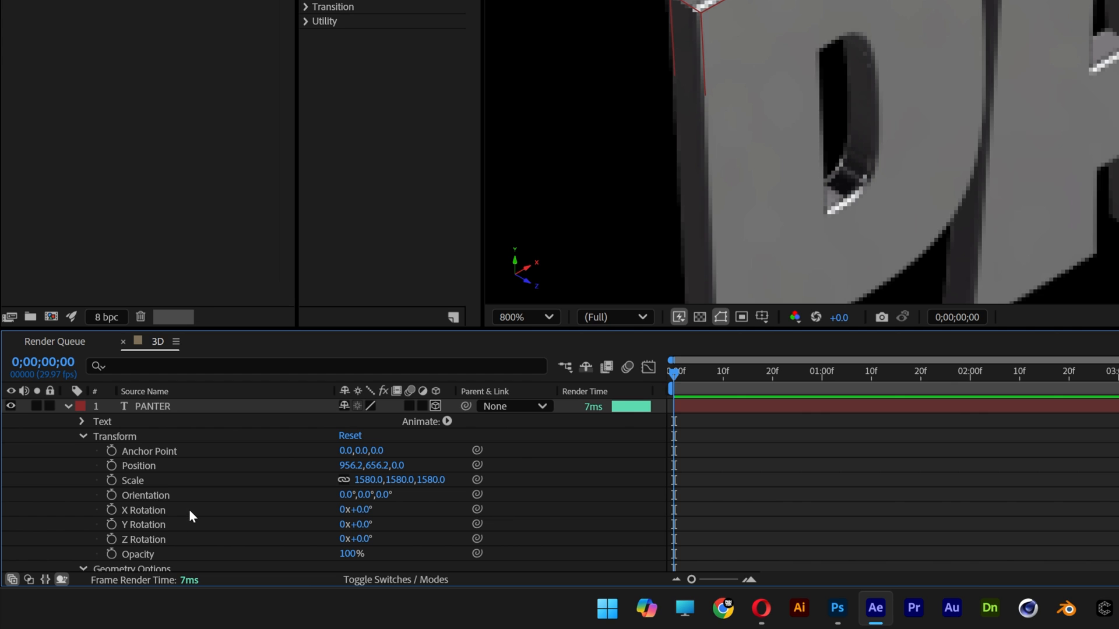
Rotate PANTER -90° on X and Easy Ease its Position keyframes at 0, 1 and 2 seconds.
{"action": "double_click", "coordinate": [355, 510]}
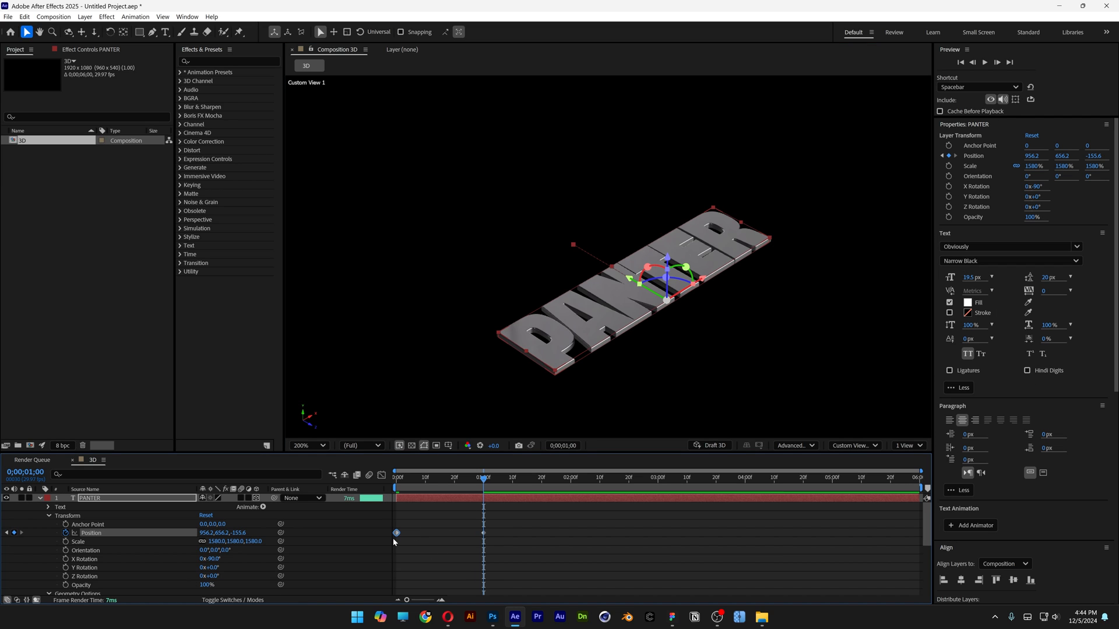
{"action": "mouse_move", "coordinate": [569, 484]}
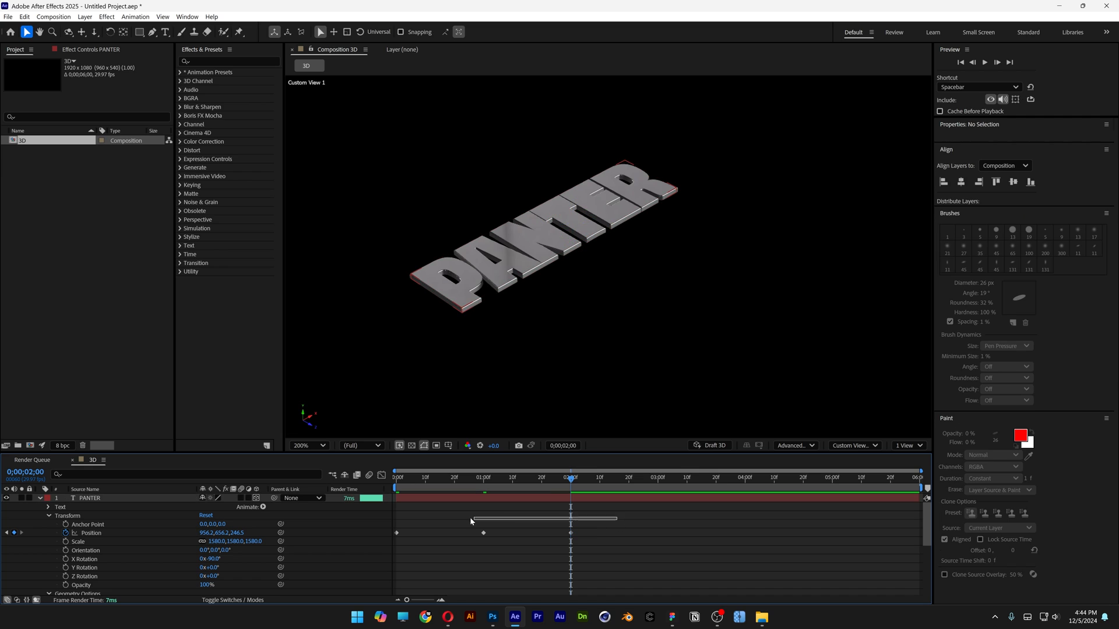
{"action": "right_click", "coordinate": [572, 533]}
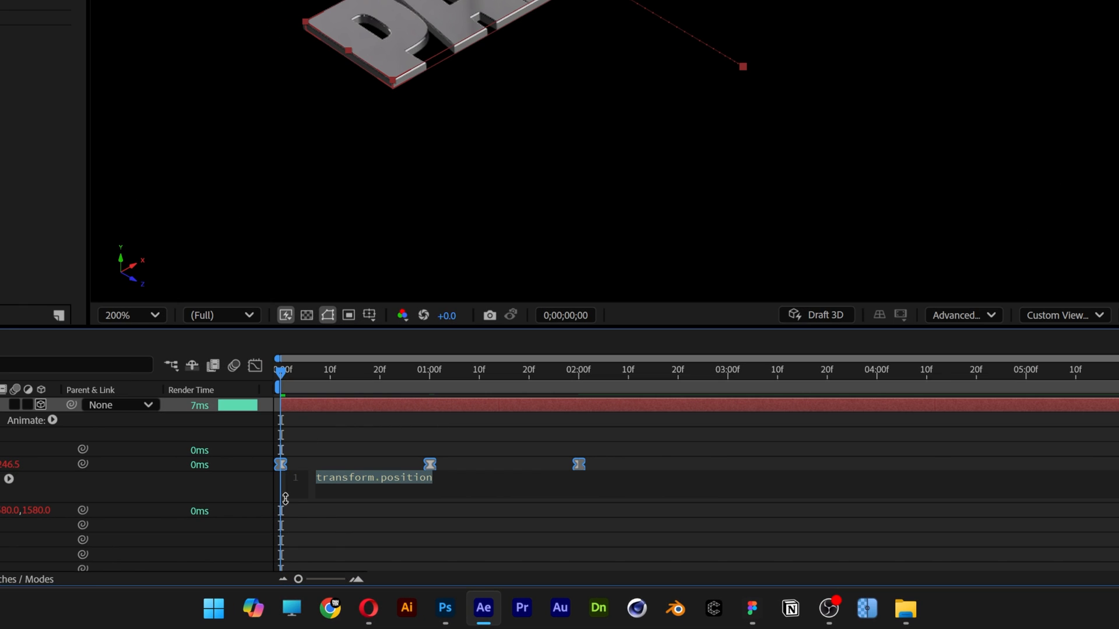
Add a loopOut() expression to PANTER's Position property.
{"action": "type", "text": "loop"}
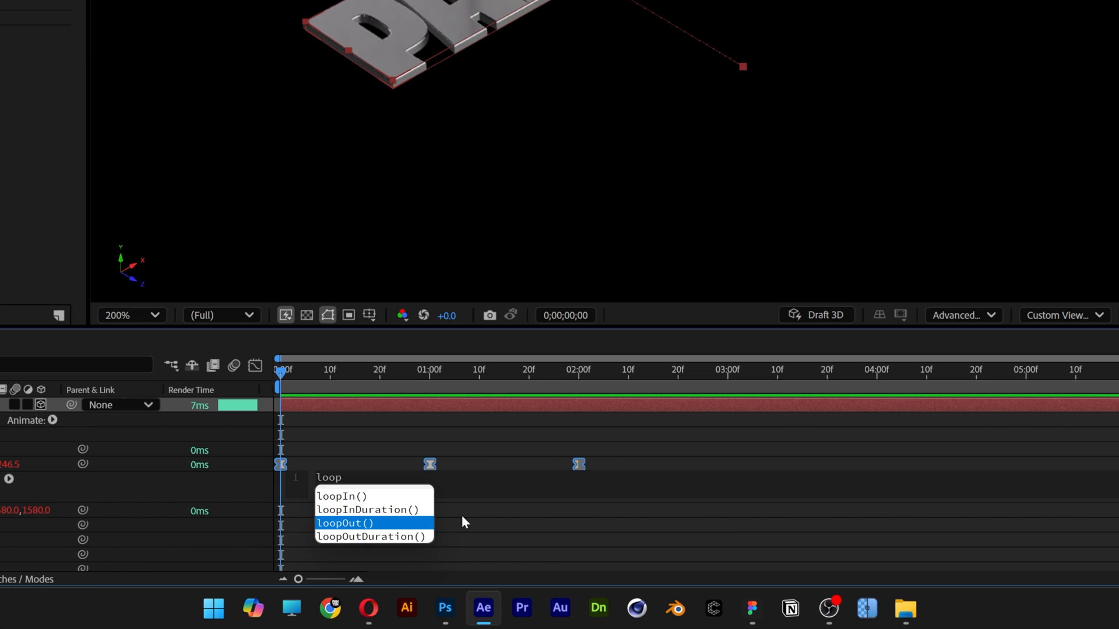
{"action": "left_click", "coordinate": [345, 523]}
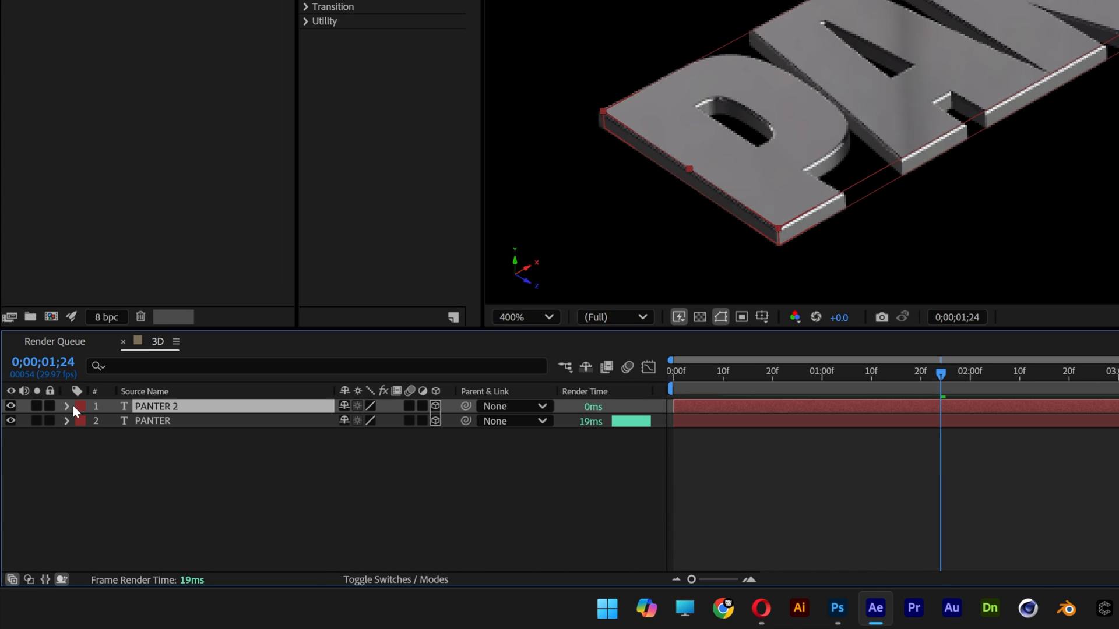
Duplicate PANTER and point the original's delay Position expression at thisComp.layer("PANTER 2").
{"action": "left_click", "coordinate": [66, 421]}
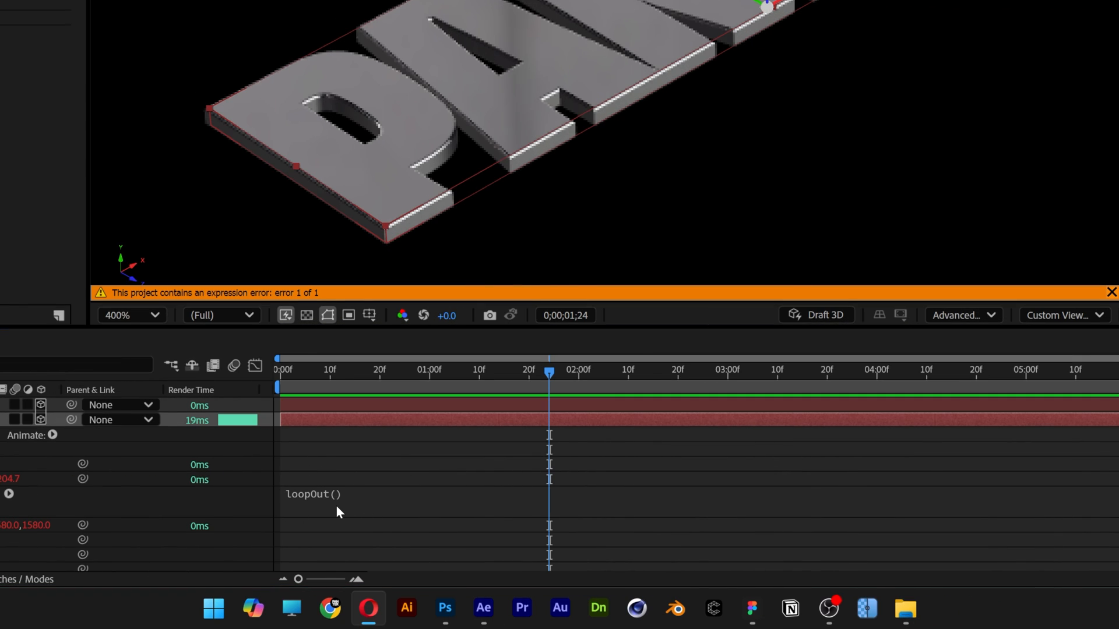
{"action": "left_click", "coordinate": [313, 494]}
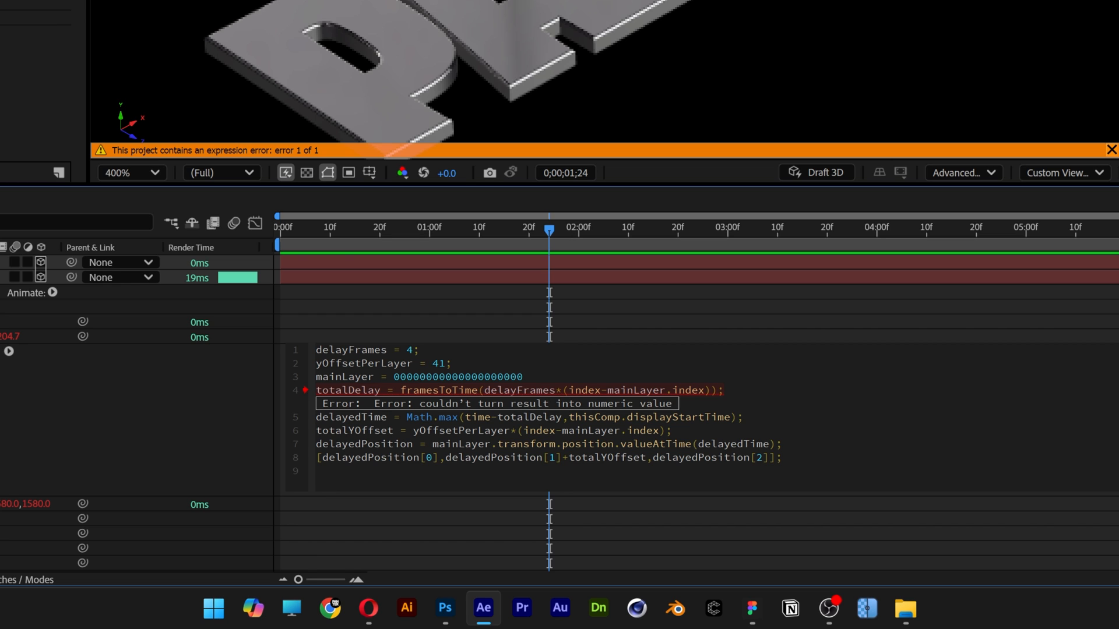
{"action": "double_click", "coordinate": [457, 377]}
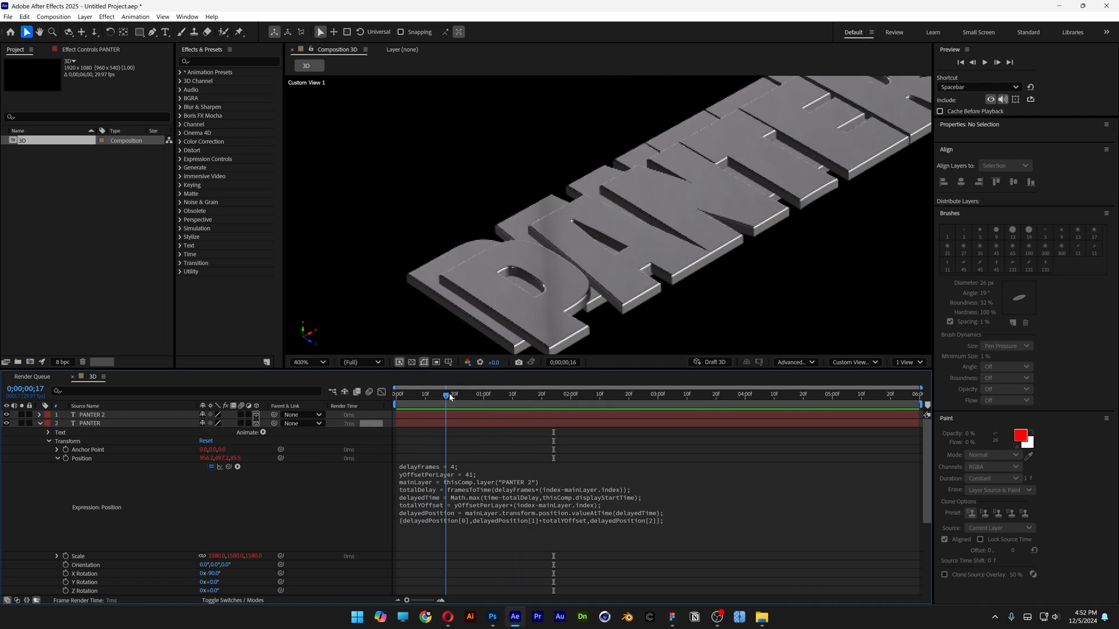
Check the stack from the Left view and change yOffsetPerLayer from 41 to 25.
{"action": "left_click_drag", "start_coordinate": [449, 394], "coordinate": [422, 394]}
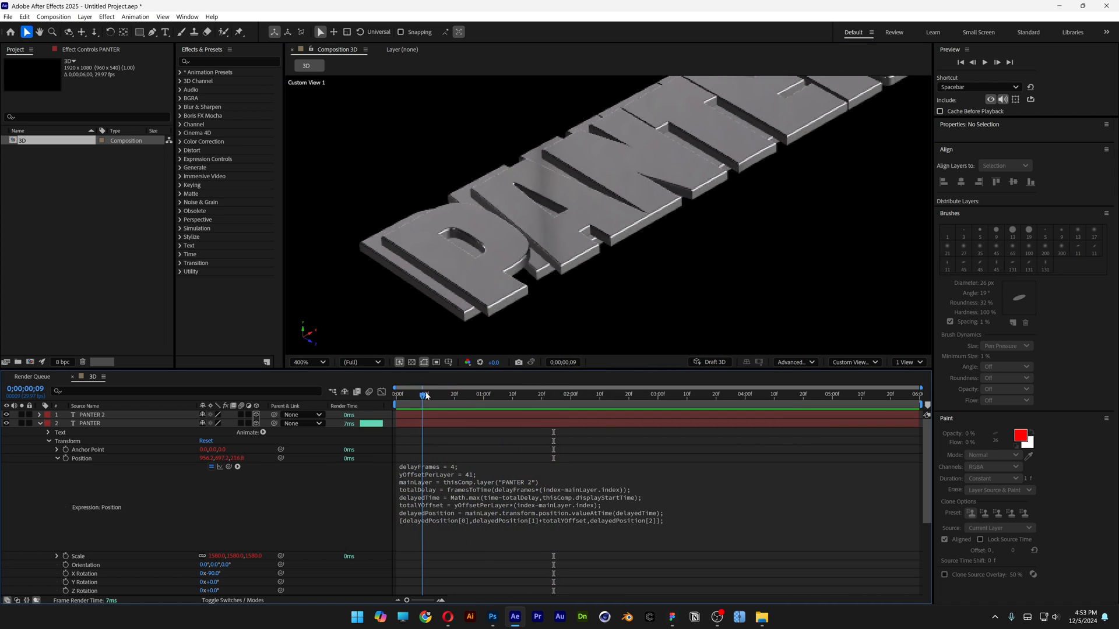
{"action": "left_click", "coordinate": [439, 394]}
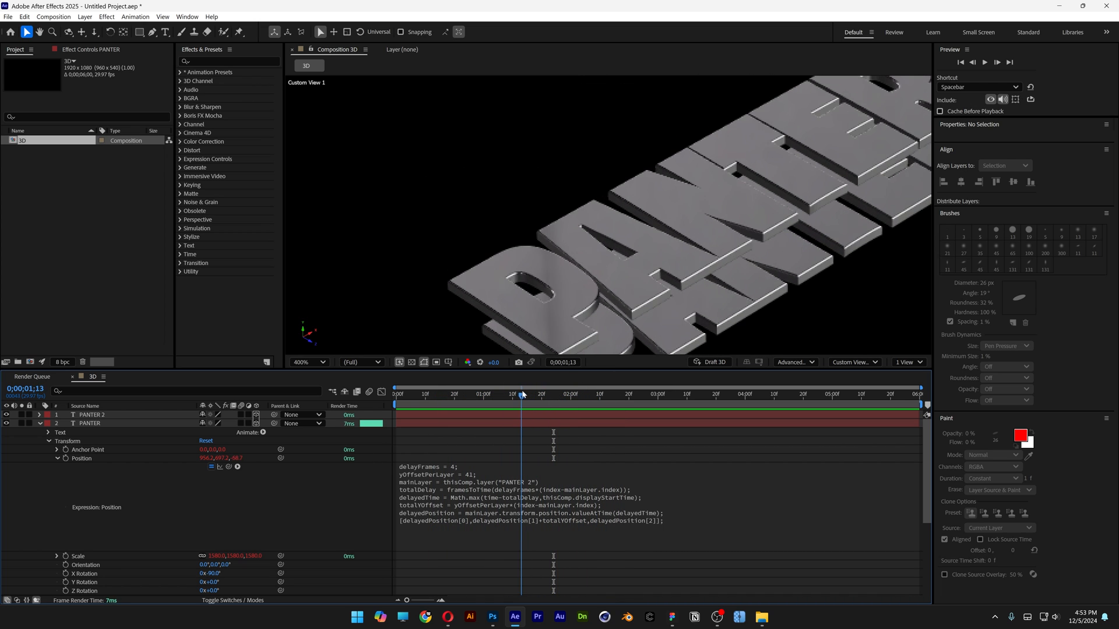
{"action": "left_click", "coordinate": [854, 363]}
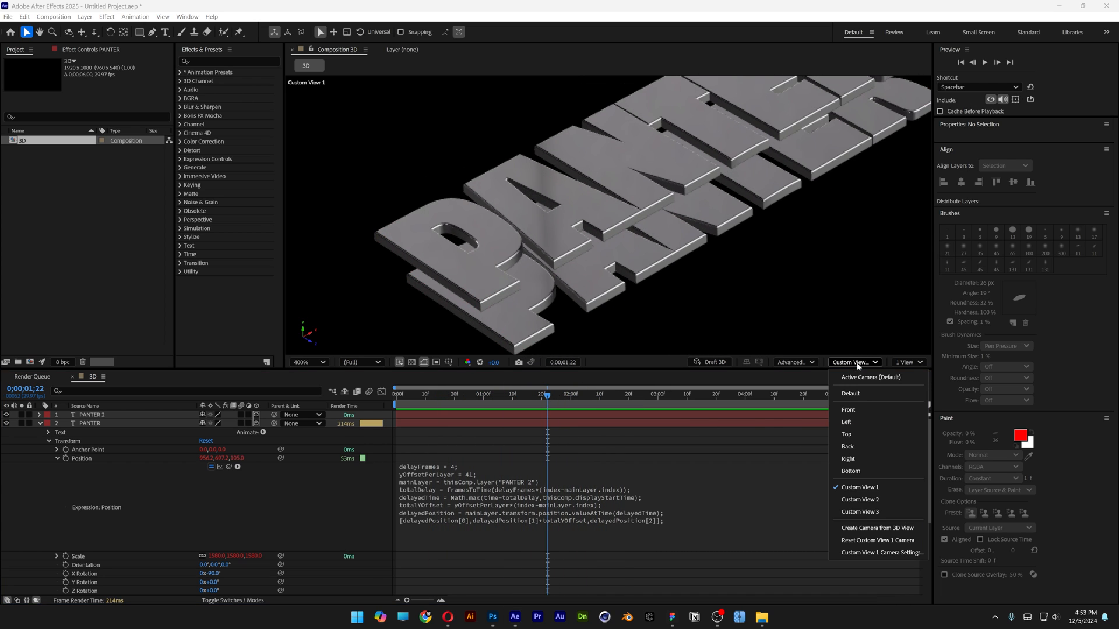
{"action": "left_click", "coordinate": [847, 421]}
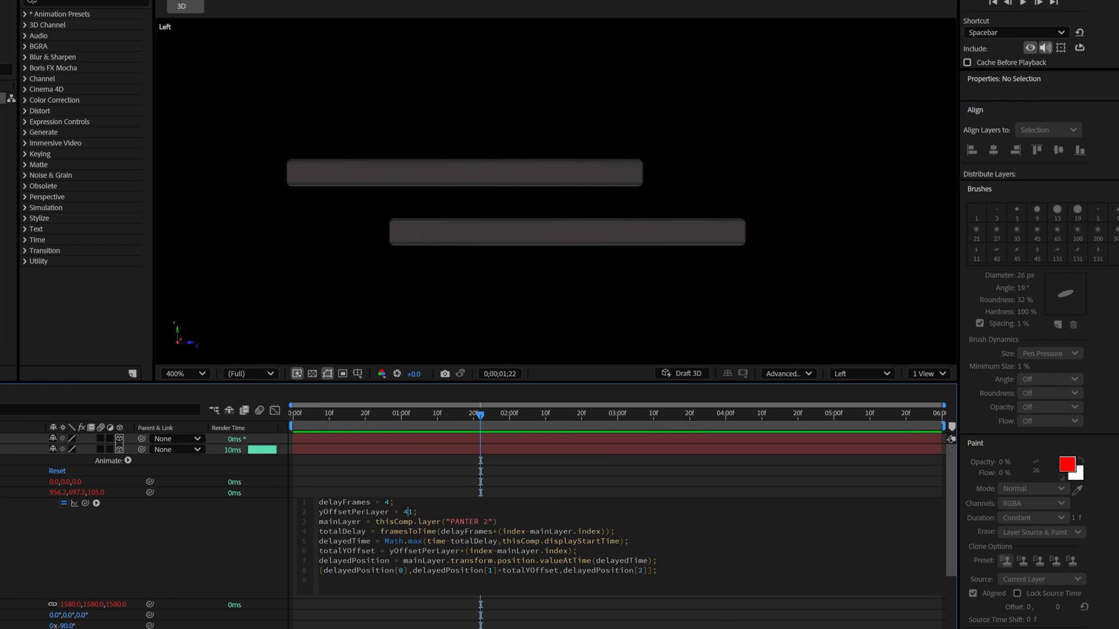
{"action": "double_click", "coordinate": [406, 512]}
{"action": "type", "text": "25"}
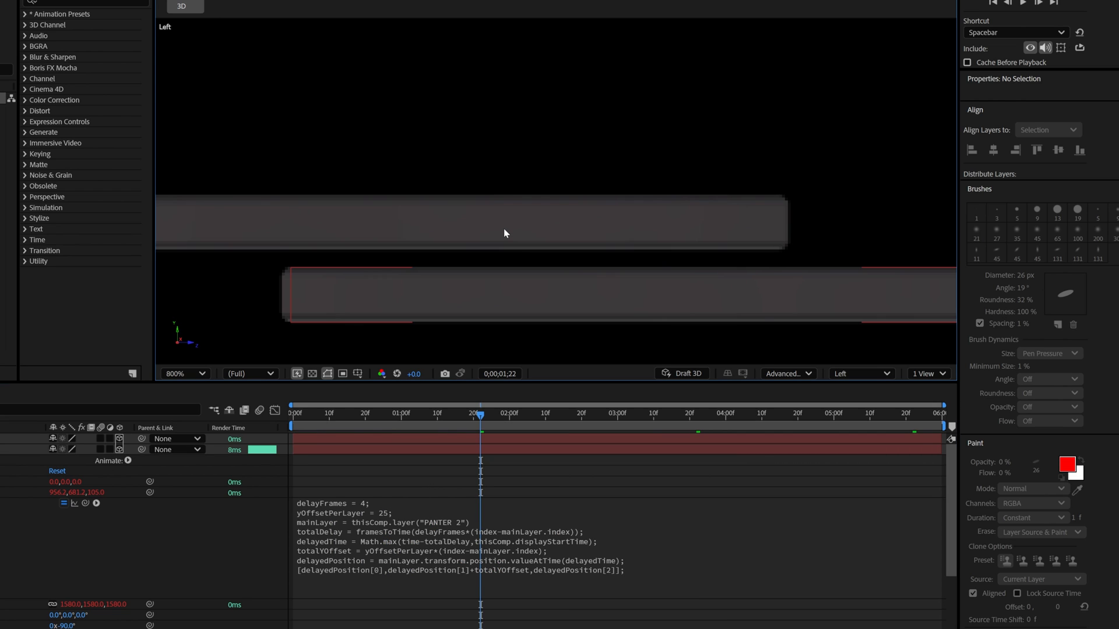
{"action": "left_click_drag", "start_coordinate": [505, 233], "coordinate": [471, 177]}
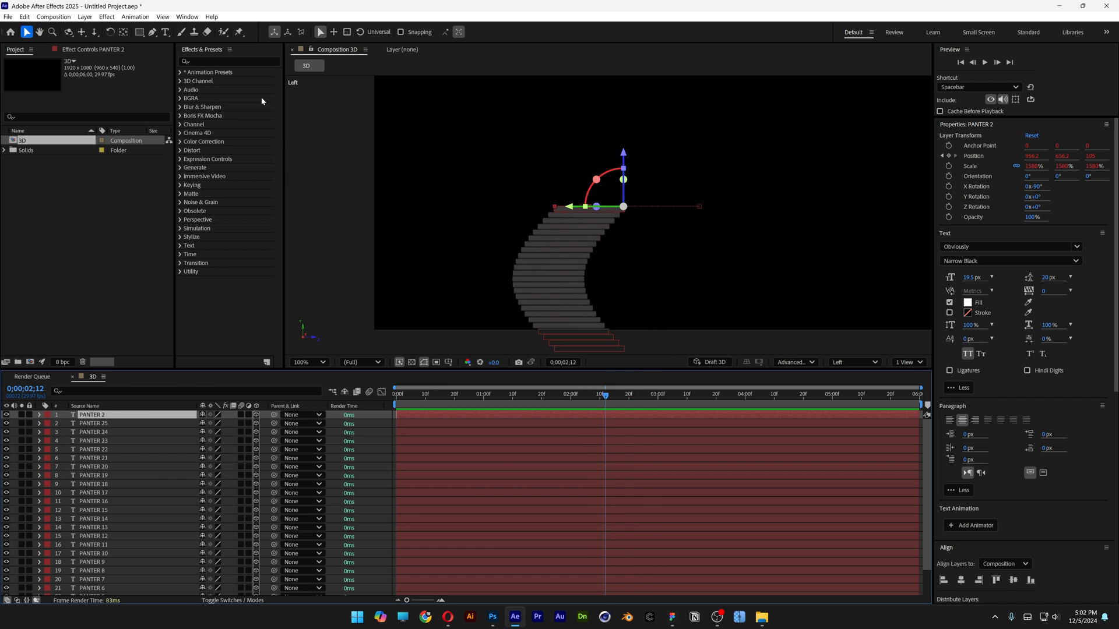
Create a Null Object and move it to the text's centre in Top view.
{"action": "left_click", "coordinate": [83, 17]}
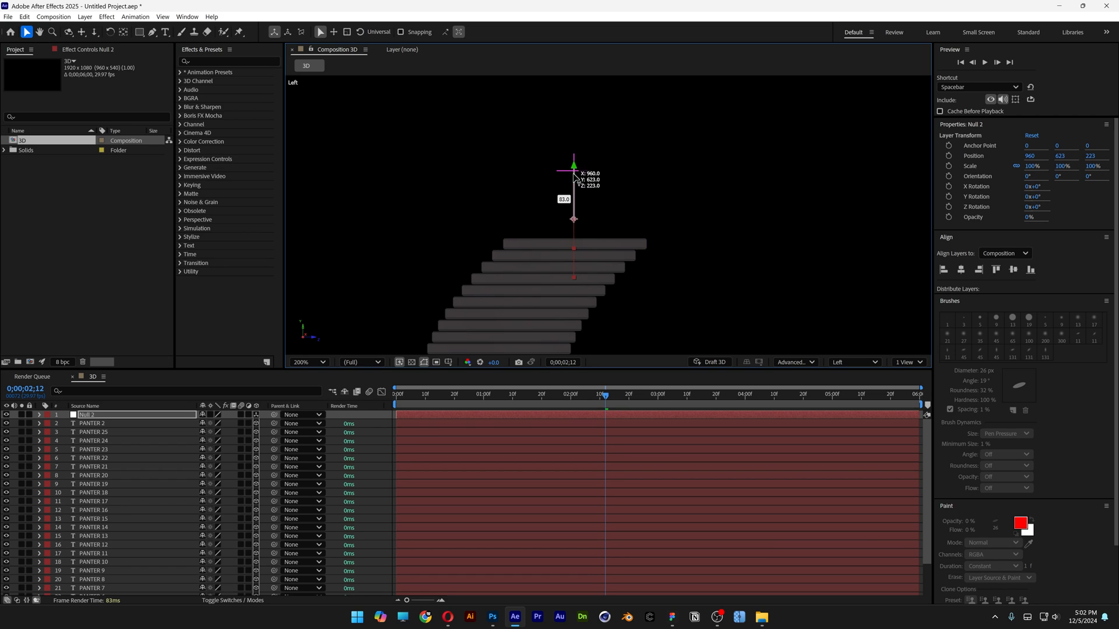
{"action": "left_click", "coordinate": [853, 362]}
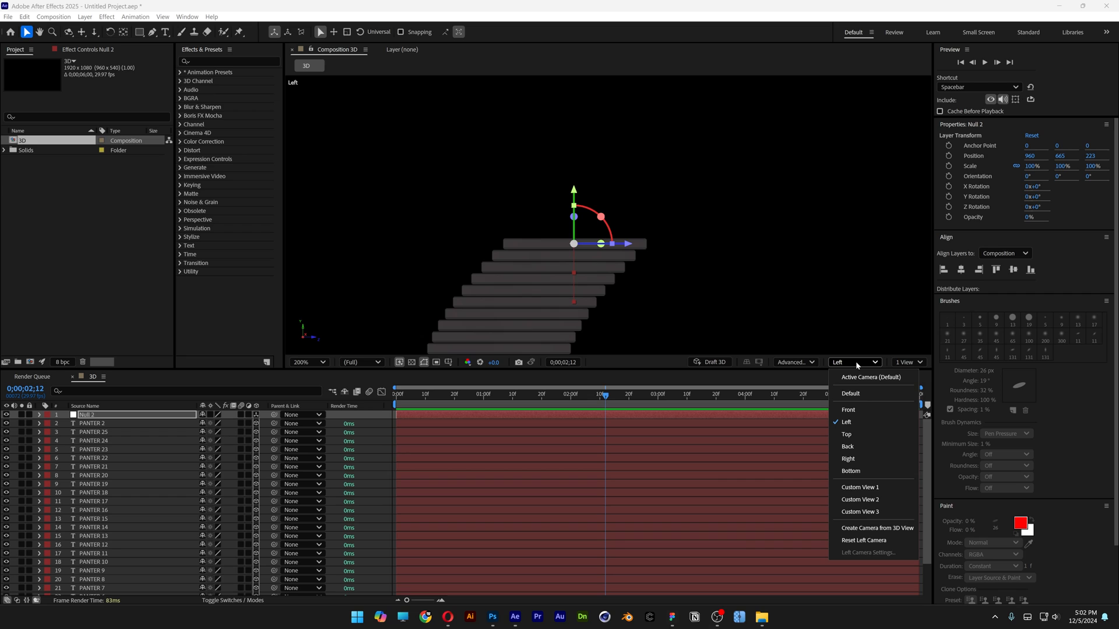
{"action": "left_click", "coordinate": [846, 434]}
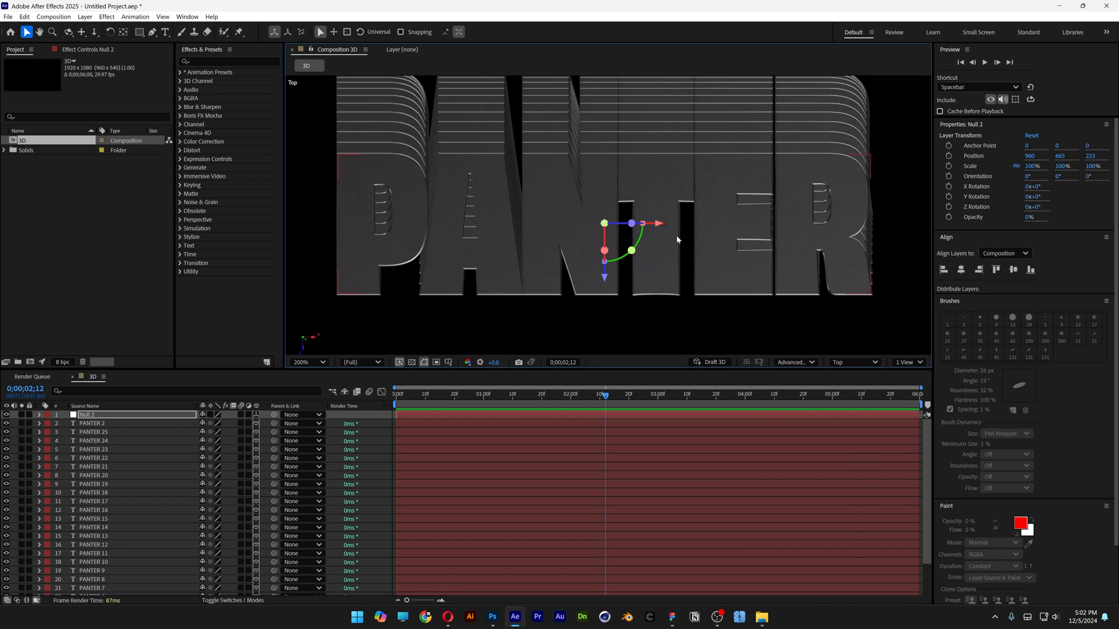
{"action": "left_click_drag", "start_coordinate": [632, 224], "coordinate": [667, 223]}
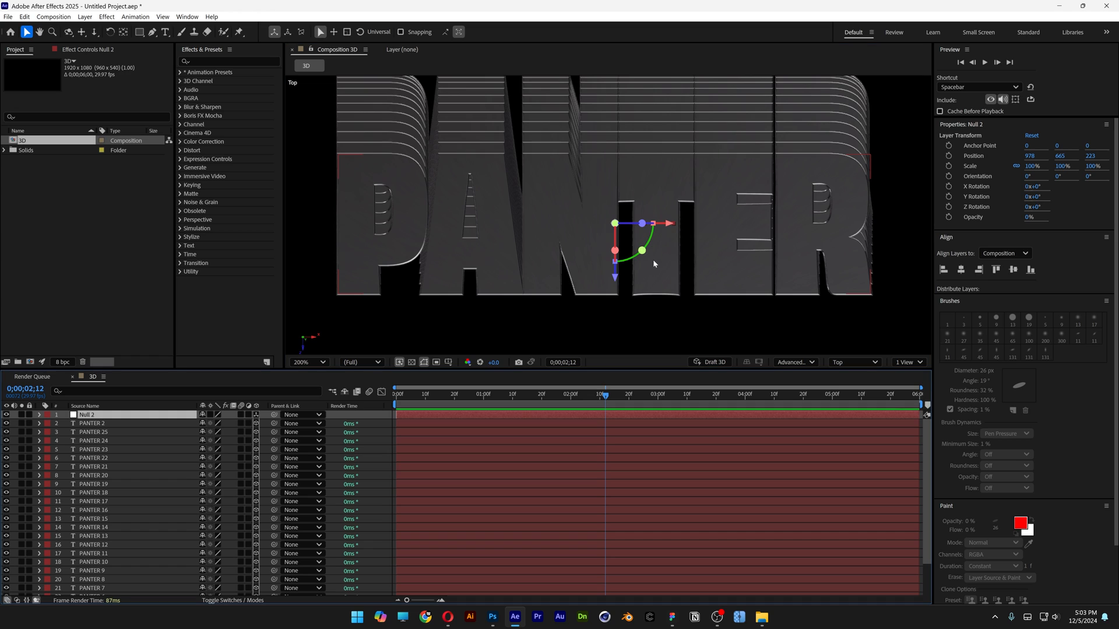
Parent all PANTER layers to Null 2 and return to the Active Camera view.
{"action": "left_click", "coordinate": [91, 424]}
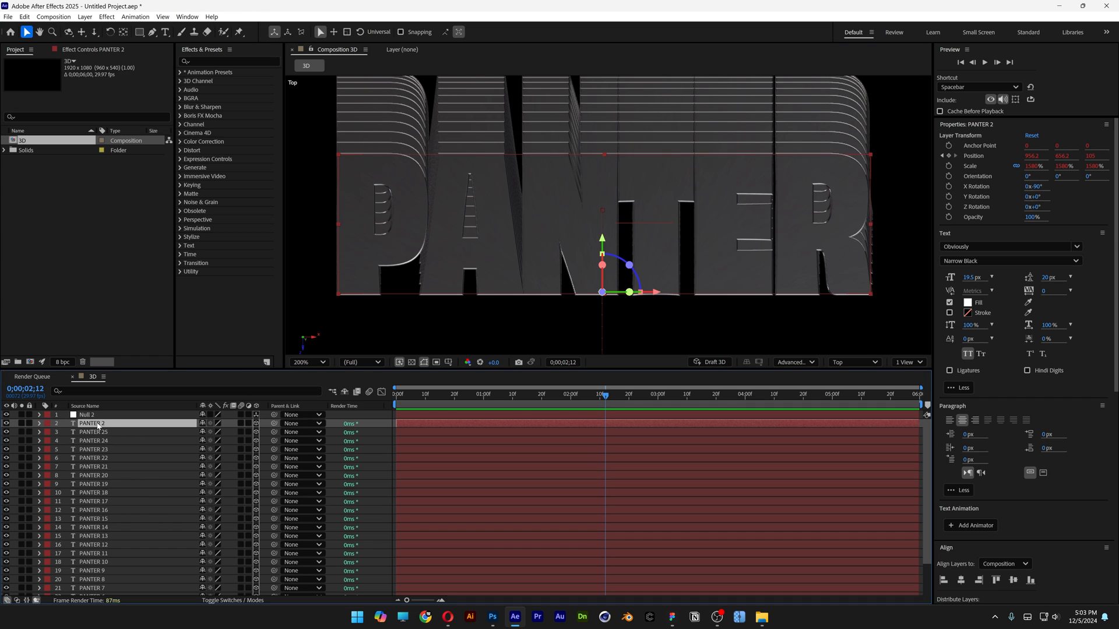
{"action": "scroll", "scroll_direction": "down", "scroll_amount": 3}
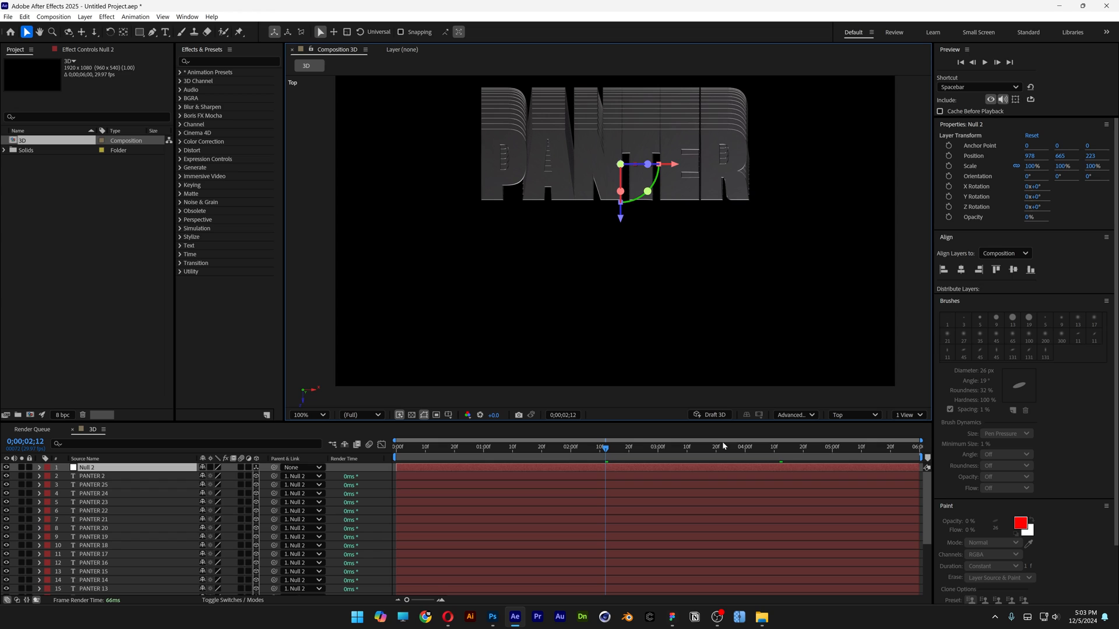
{"action": "left_click", "coordinate": [851, 414]}
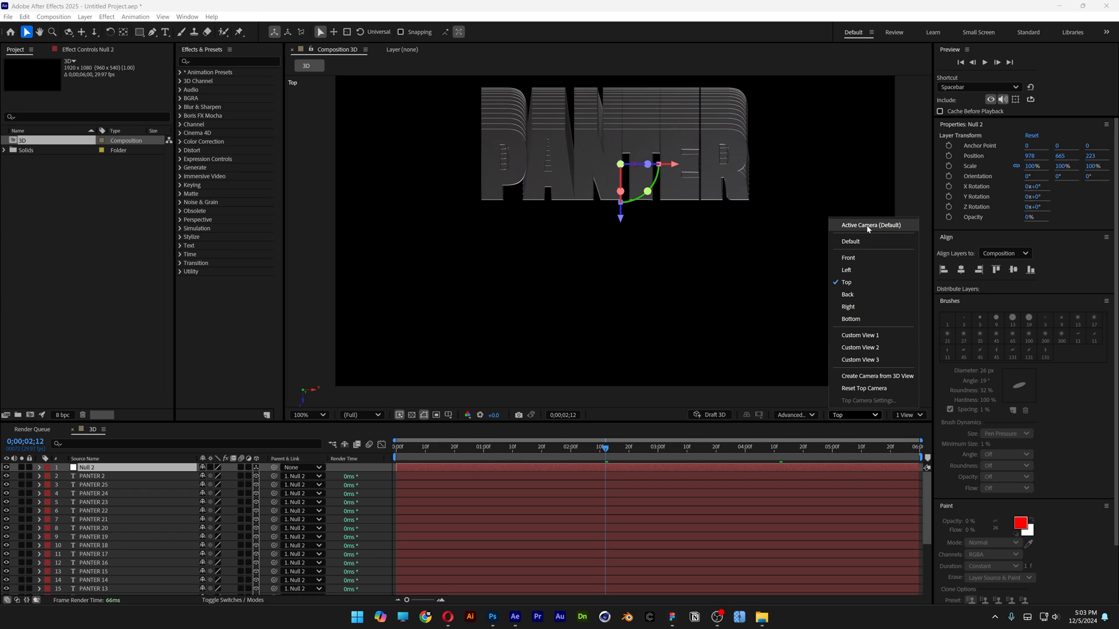
{"action": "left_click", "coordinate": [872, 227]}
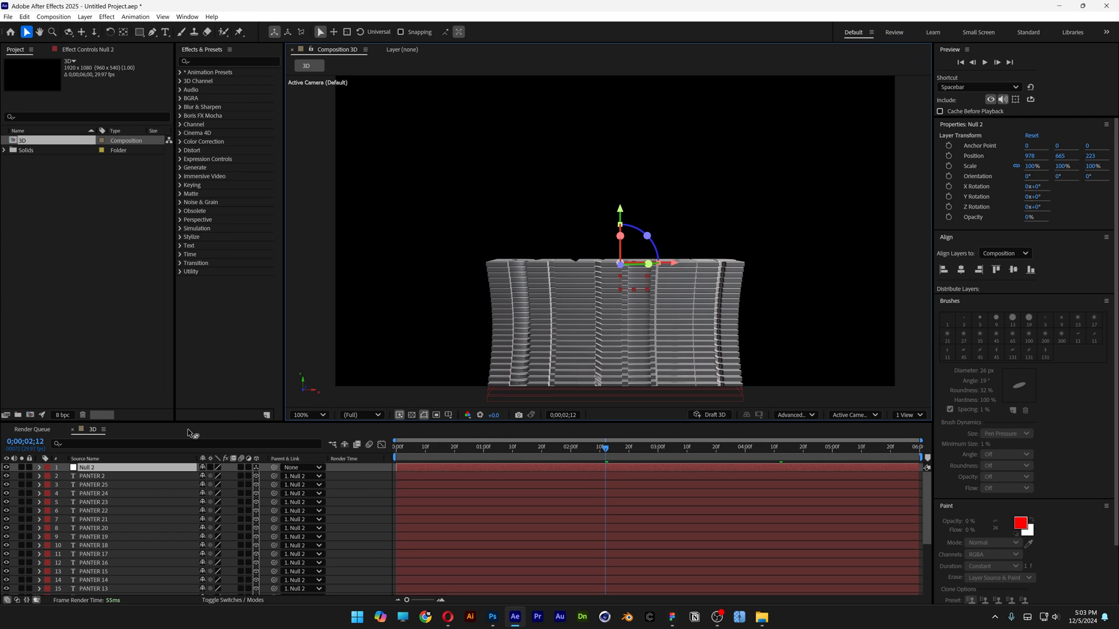
{"action": "left_click", "coordinate": [40, 467]}
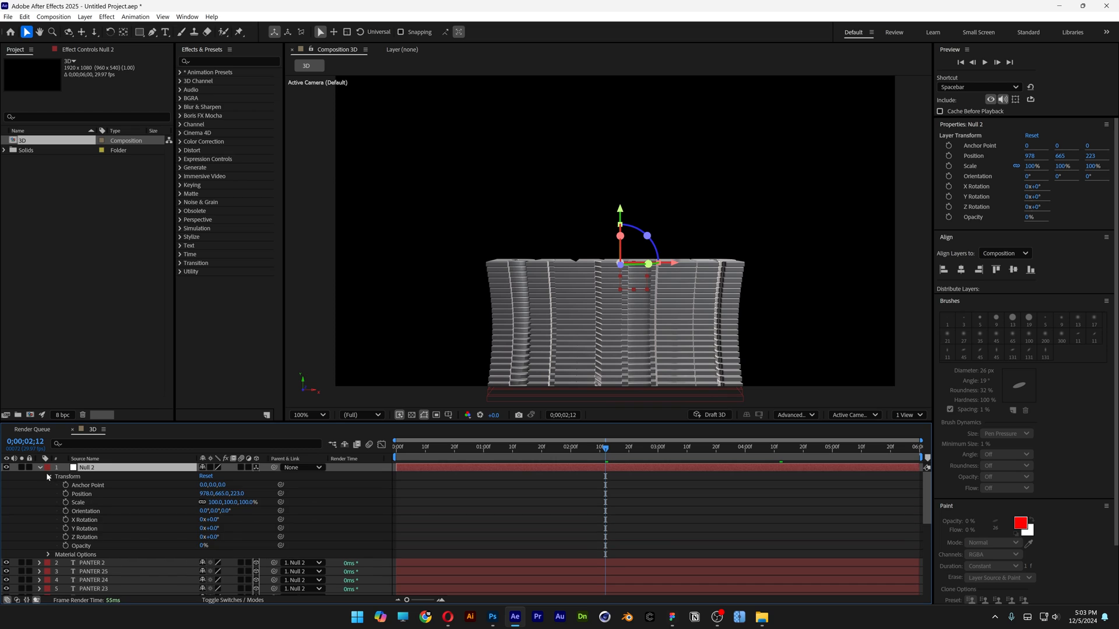
Rotate Null 2 90° on X and −56° on Z, and set the work area to 2–4 seconds.
{"action": "double_click", "coordinate": [209, 519]}
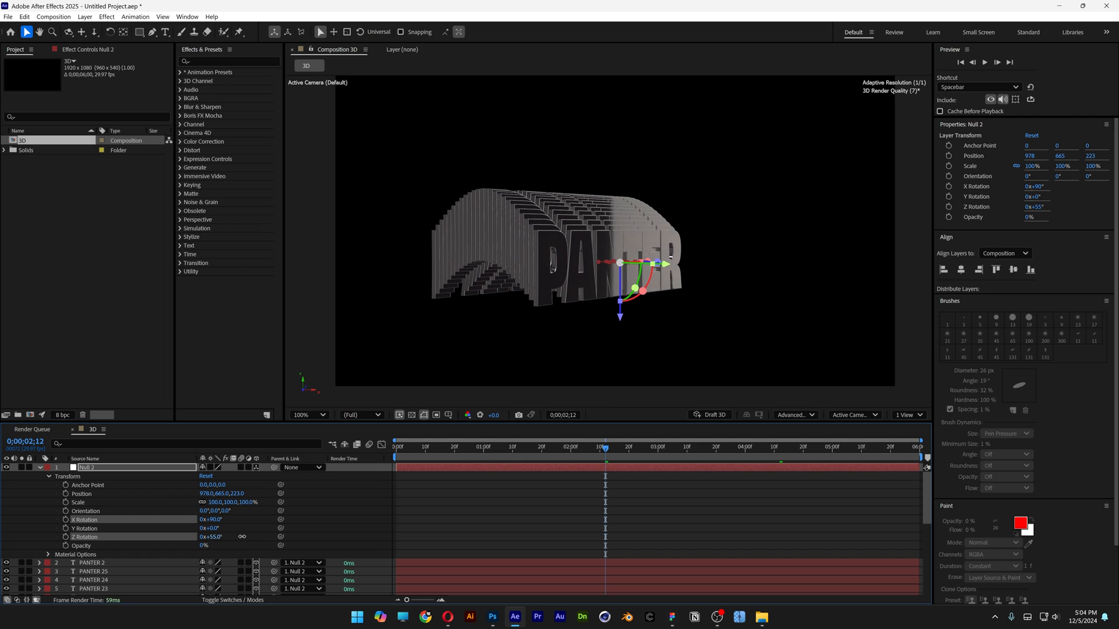
{"action": "left_click", "coordinate": [398, 447]}
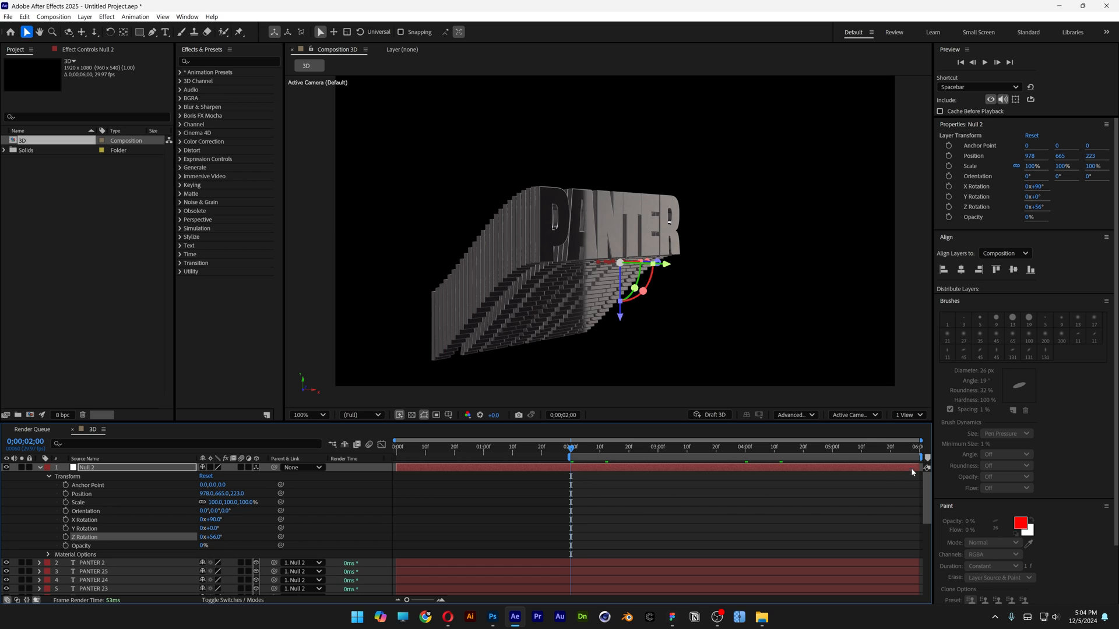
{"action": "left_click_drag", "start_coordinate": [570, 442], "coordinate": [918, 442]}
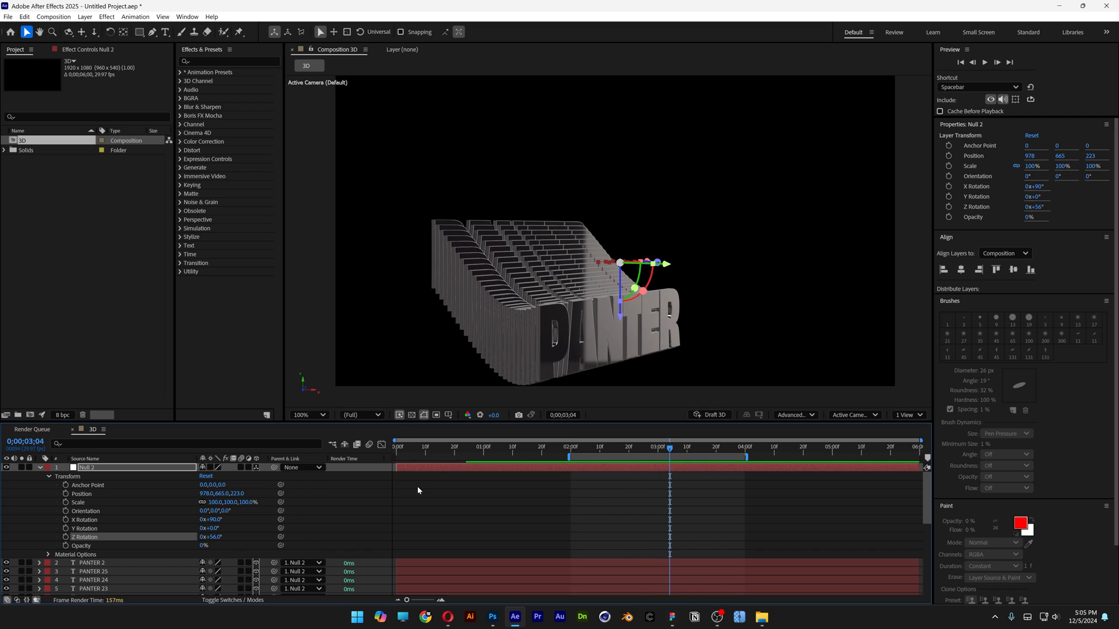
{"action": "left_click", "coordinate": [84, 17]}
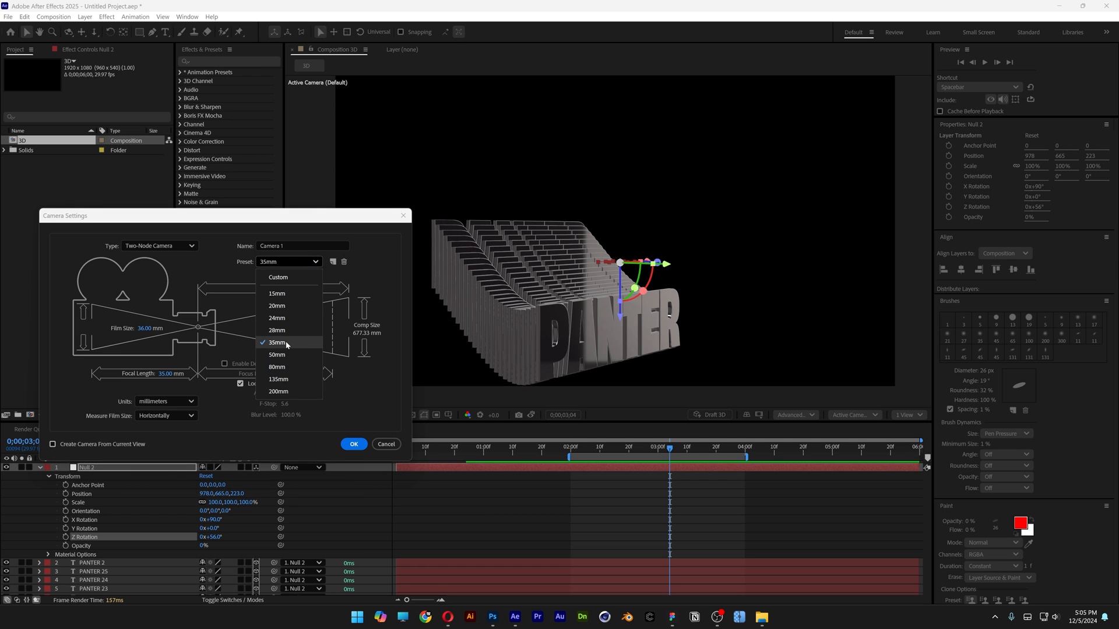
Add a 35mm camera, pull it back, zero Null 2's Z rotation, and return to 1 View.
{"action": "left_click", "coordinate": [276, 343]}
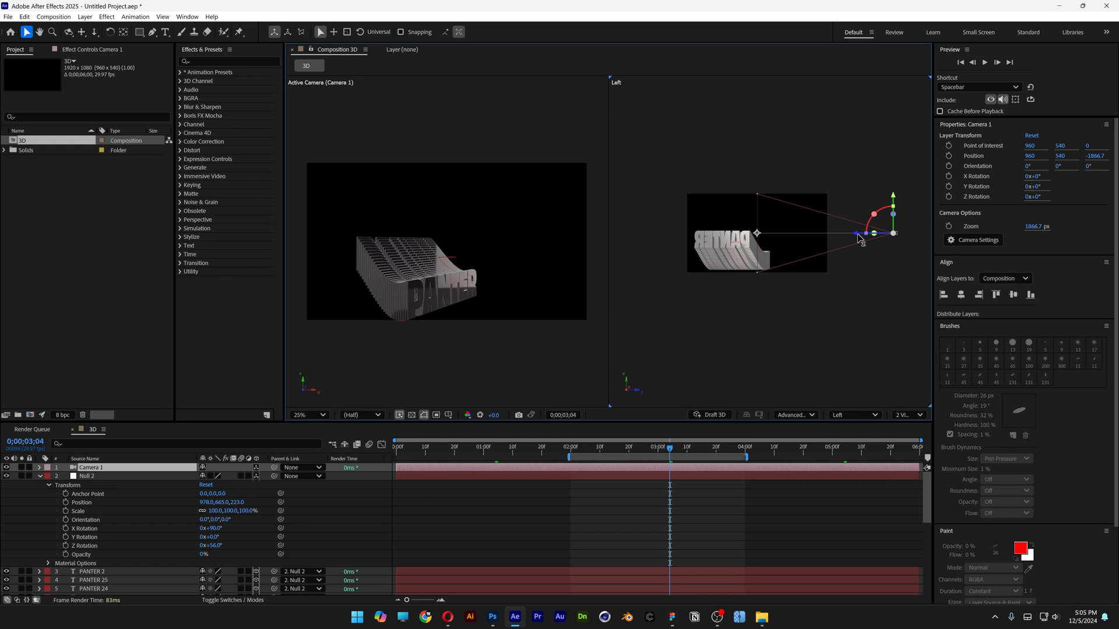
{"action": "left_click_drag", "start_coordinate": [862, 233], "coordinate": [860, 207]}
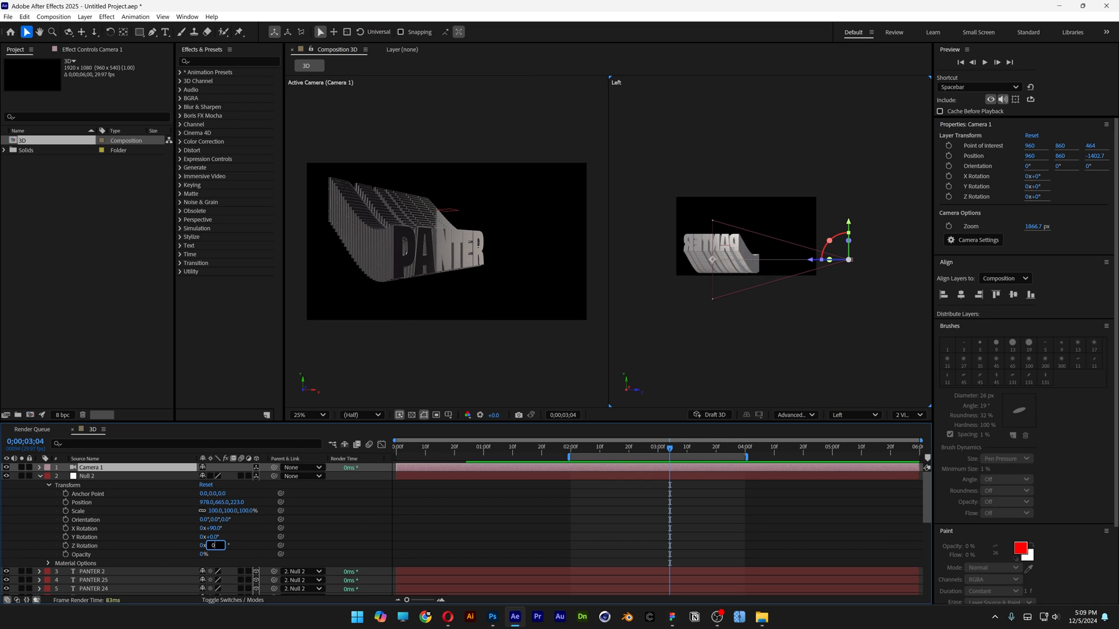
{"action": "left_click", "coordinate": [711, 451]}
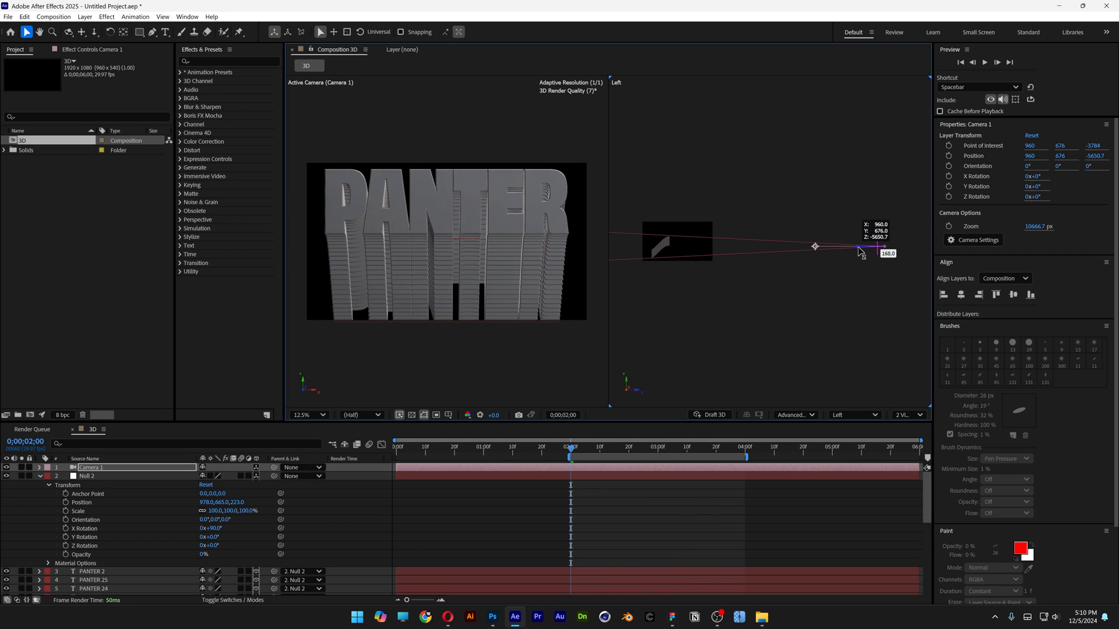
{"action": "left_click", "coordinate": [908, 414]}
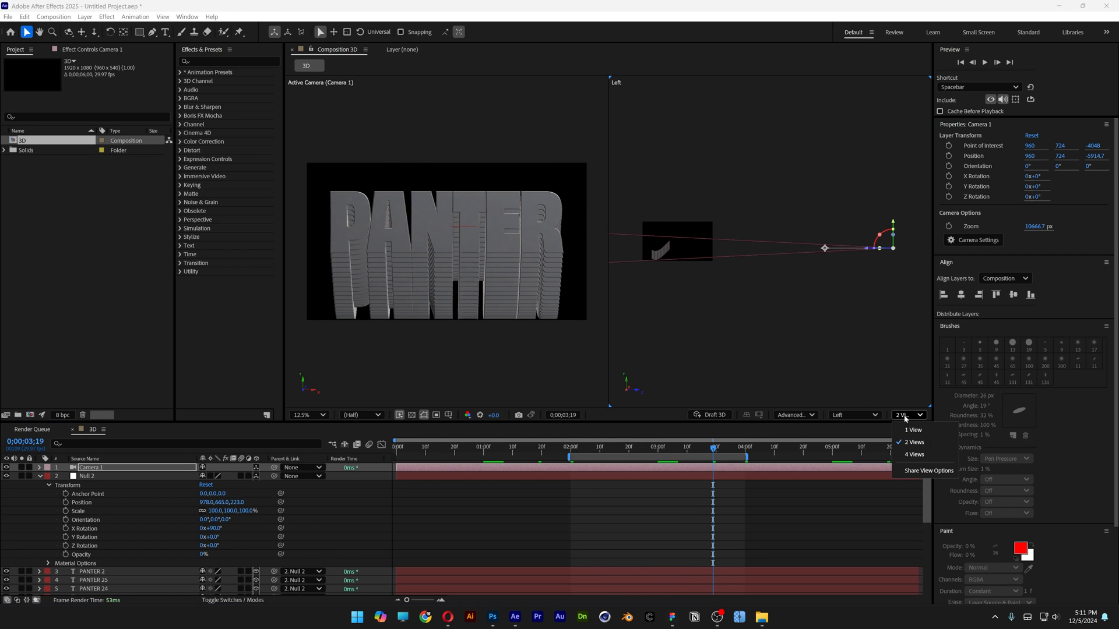
{"action": "left_click", "coordinate": [912, 429]}
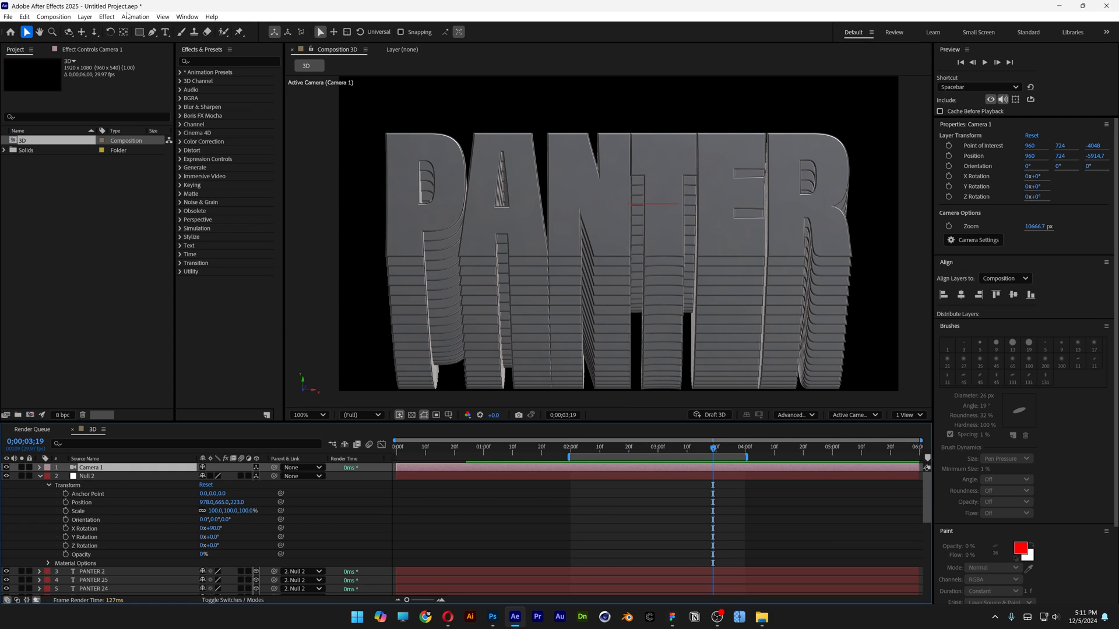
Add an Environment light at 107% intensity casting shadows, then expand its Transform properties.
{"action": "left_click", "coordinate": [85, 16]}
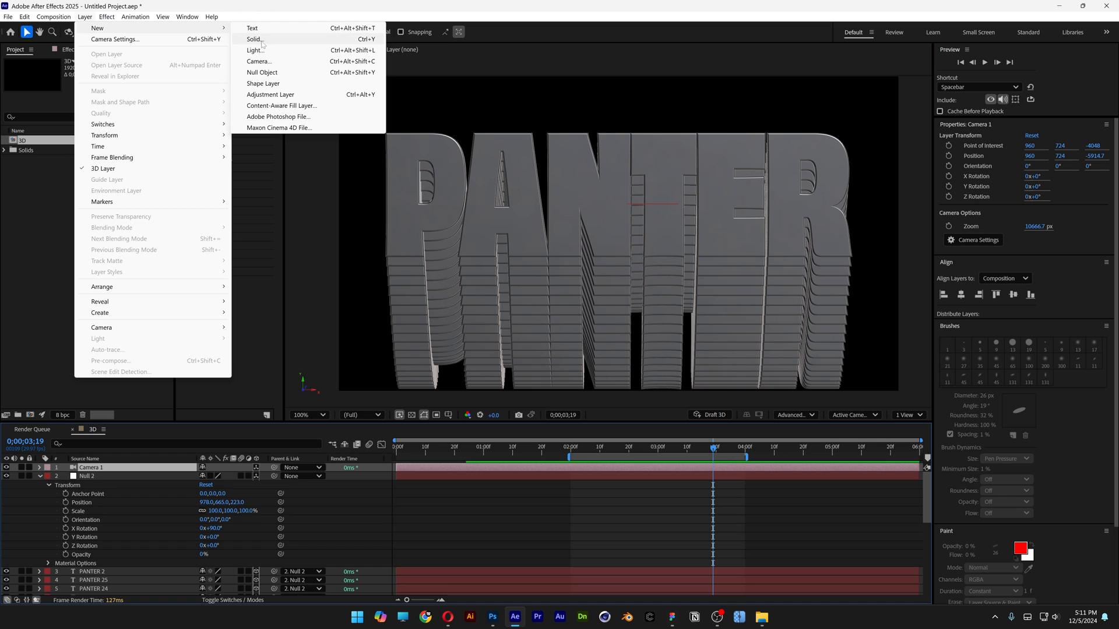
{"action": "left_click", "coordinate": [255, 50]}
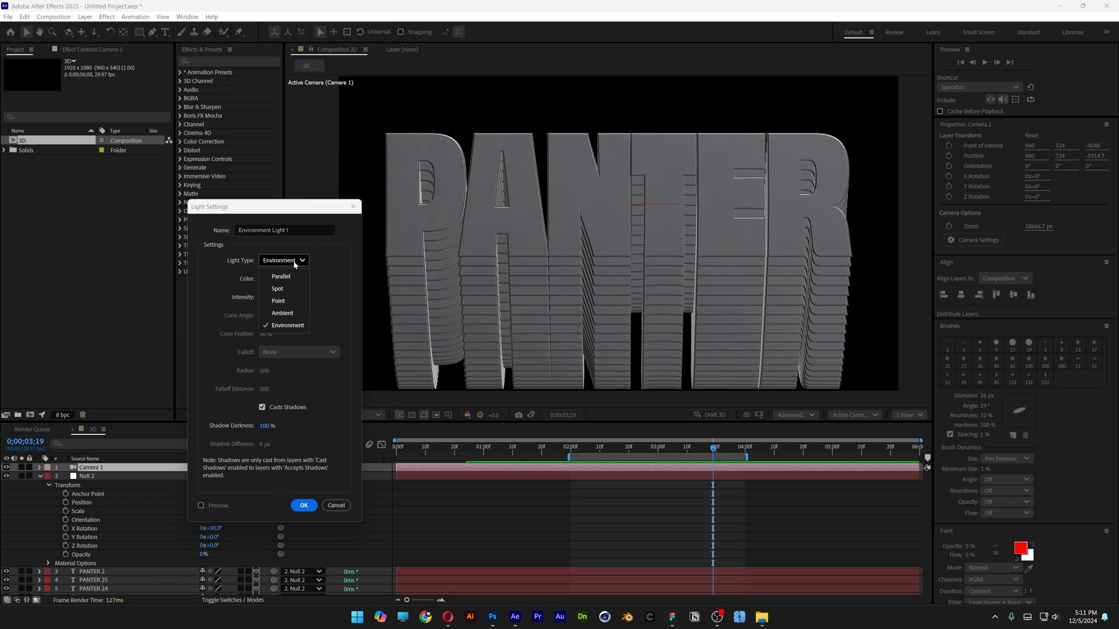
{"action": "left_click", "coordinate": [286, 324]}
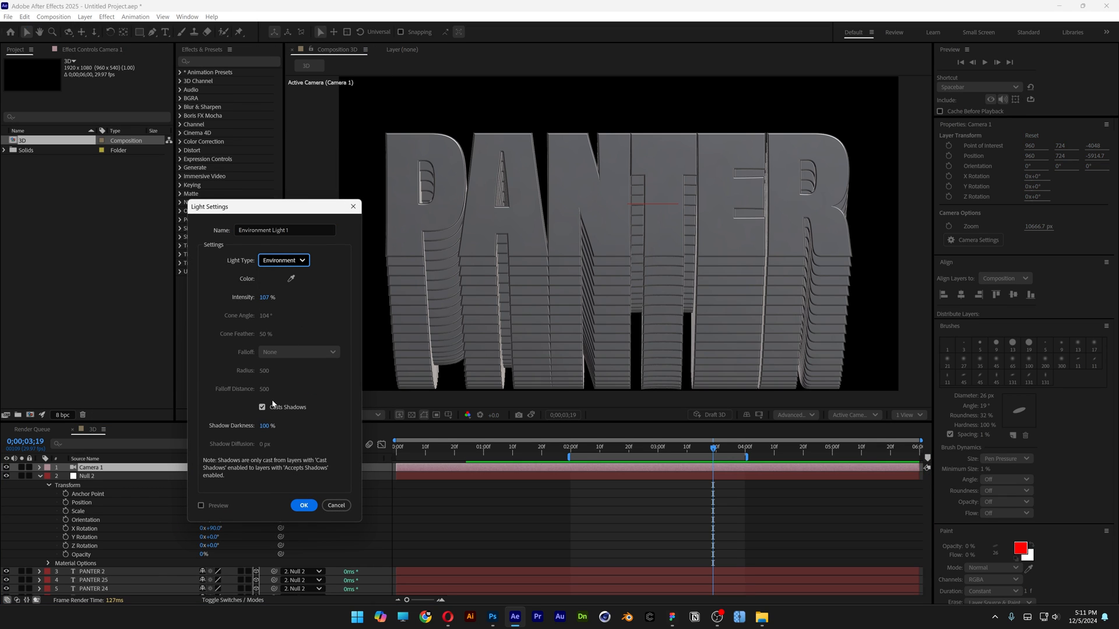
{"action": "left_click", "coordinate": [302, 506]}
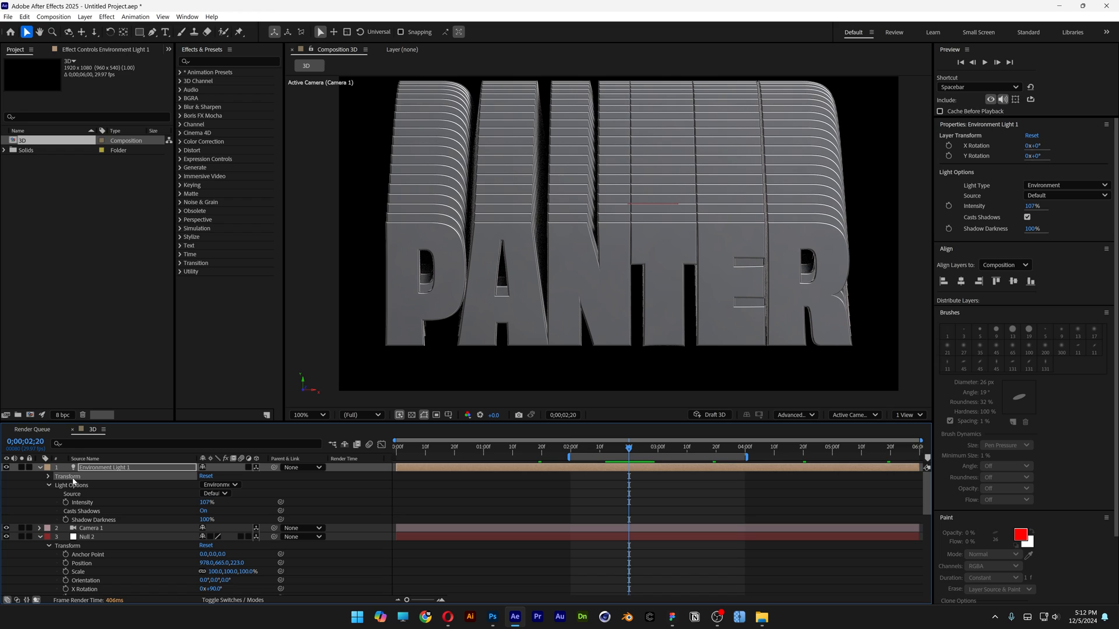
{"action": "left_click", "coordinate": [48, 476]}
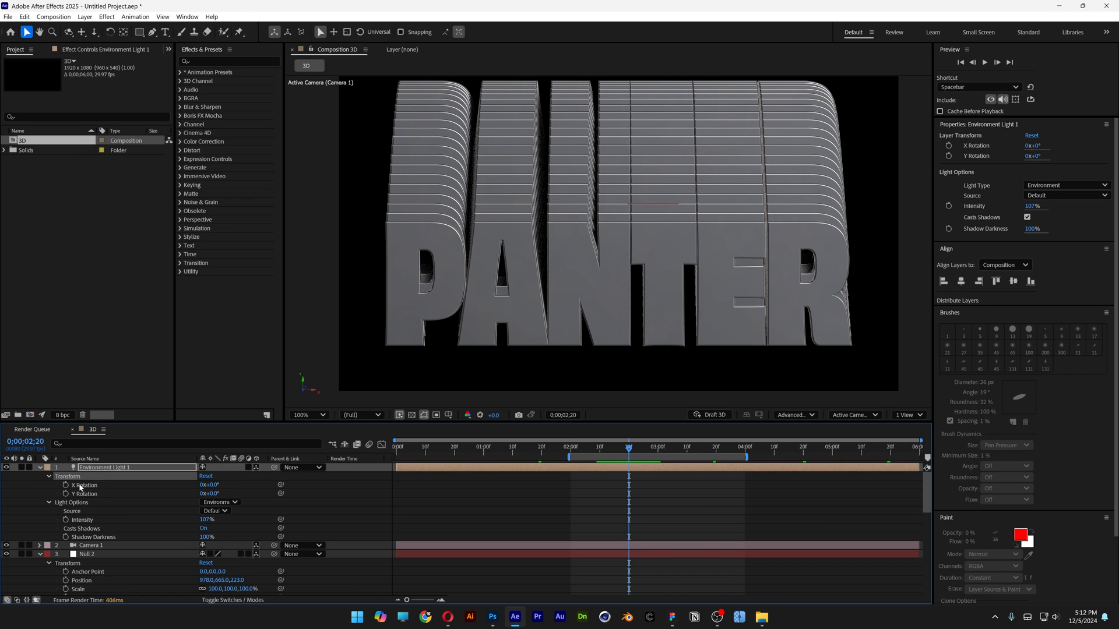